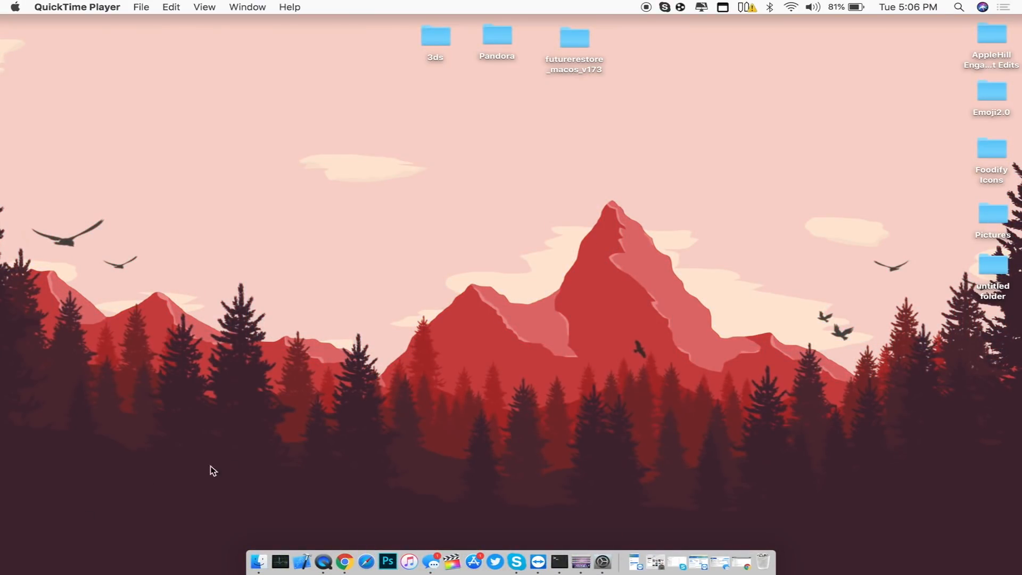
Bring up Chrome on issue 1558 and skim its comments about the iOS 11.4 fix and exploit.
left_click(355, 561)
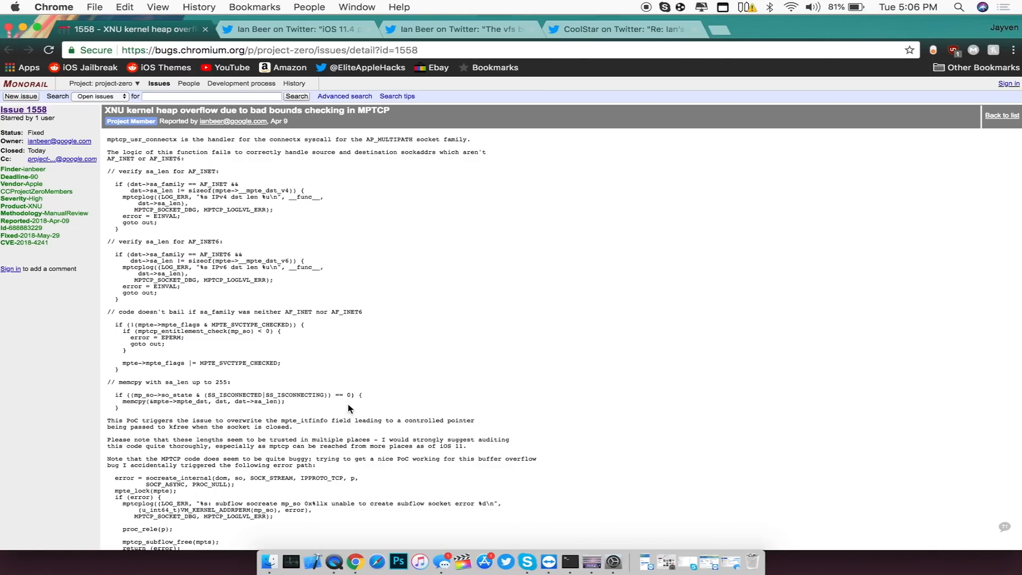
scroll("down", 3)
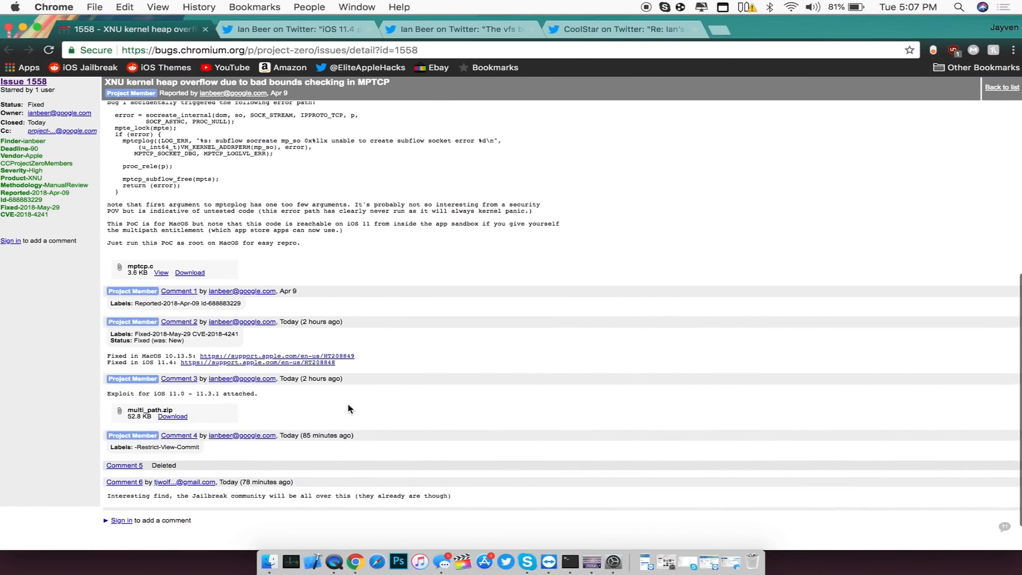
scroll("up", 3)
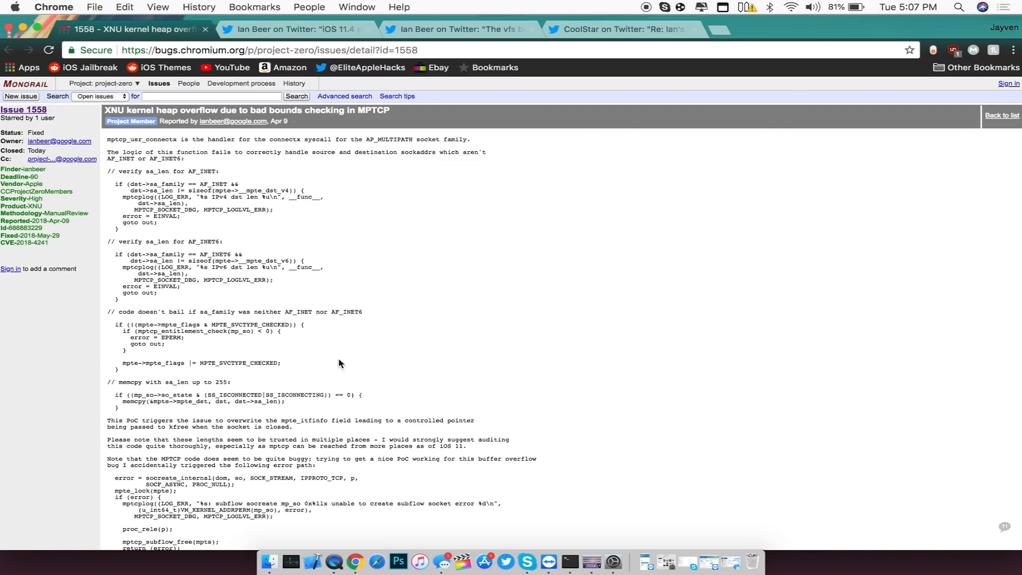
Read Ian Beer's iOS 11.4 mptcp/vfs tweet, then his vfs bug thread.
left_click(293, 29)
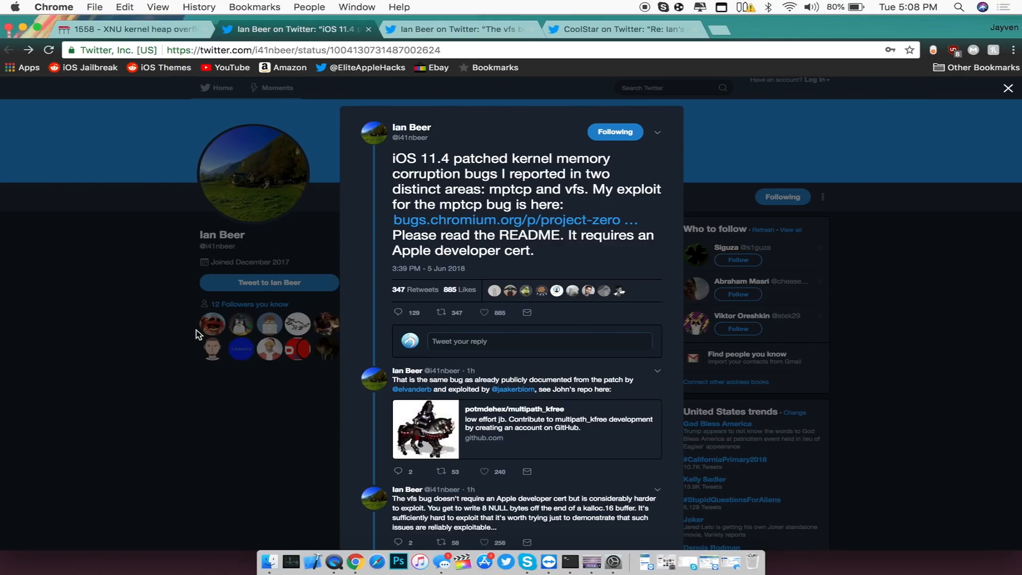
mouse_move(363, 226)
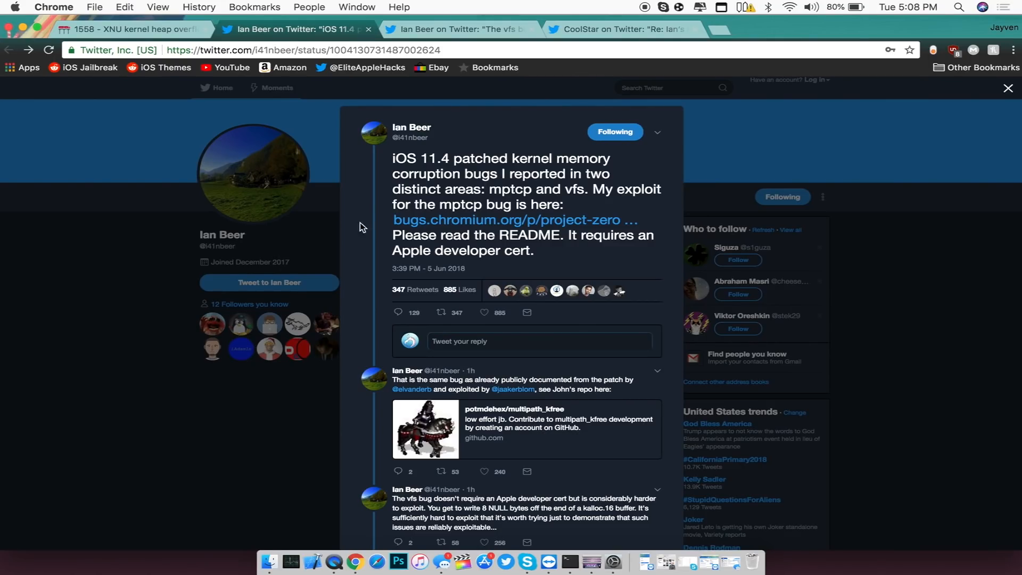
left_click(456, 29)
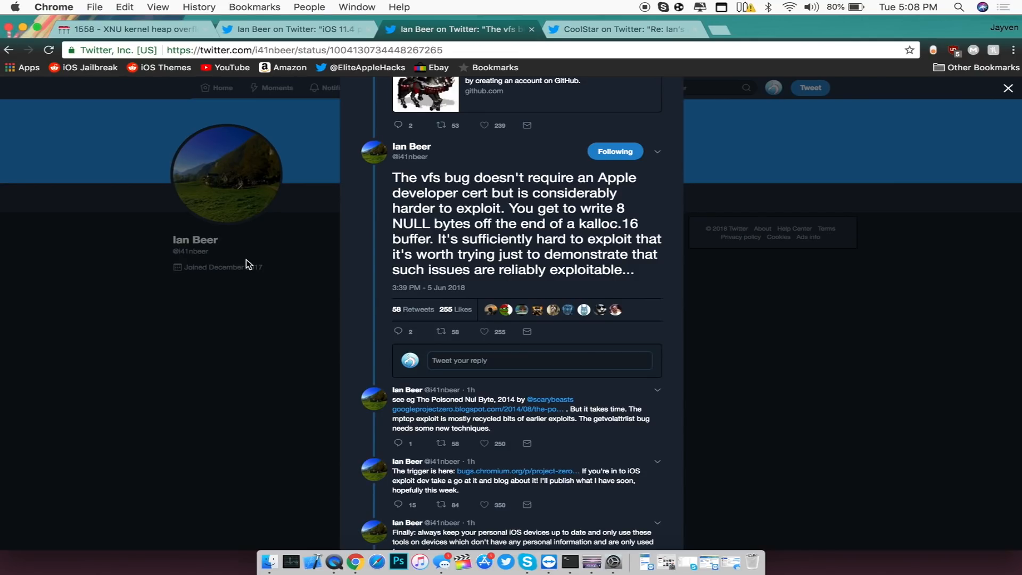
Switch to CoolStar's reply about Ian's mptcp exploit needing a developer account.
left_click(619, 29)
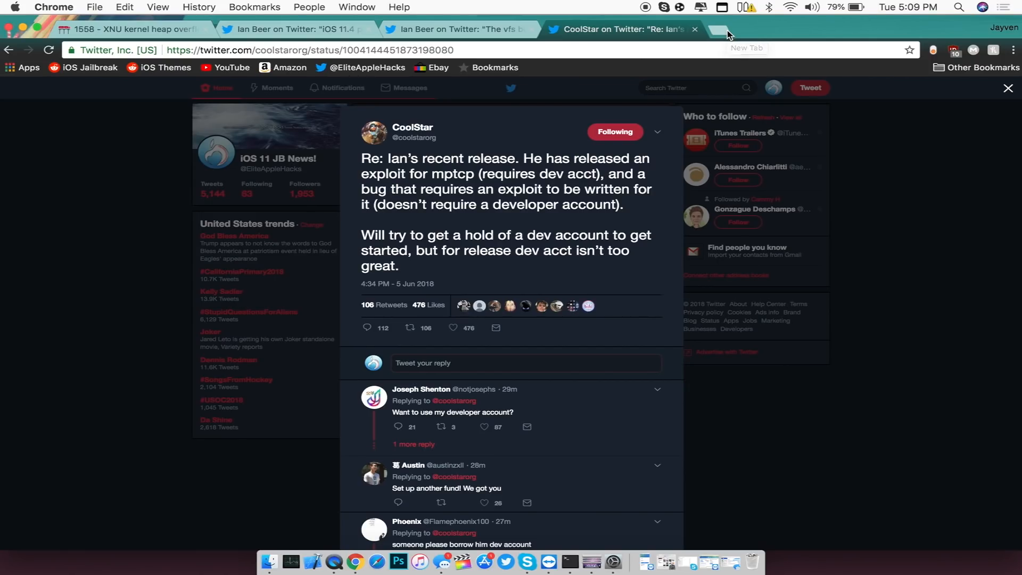
mouse_move(717, 32)
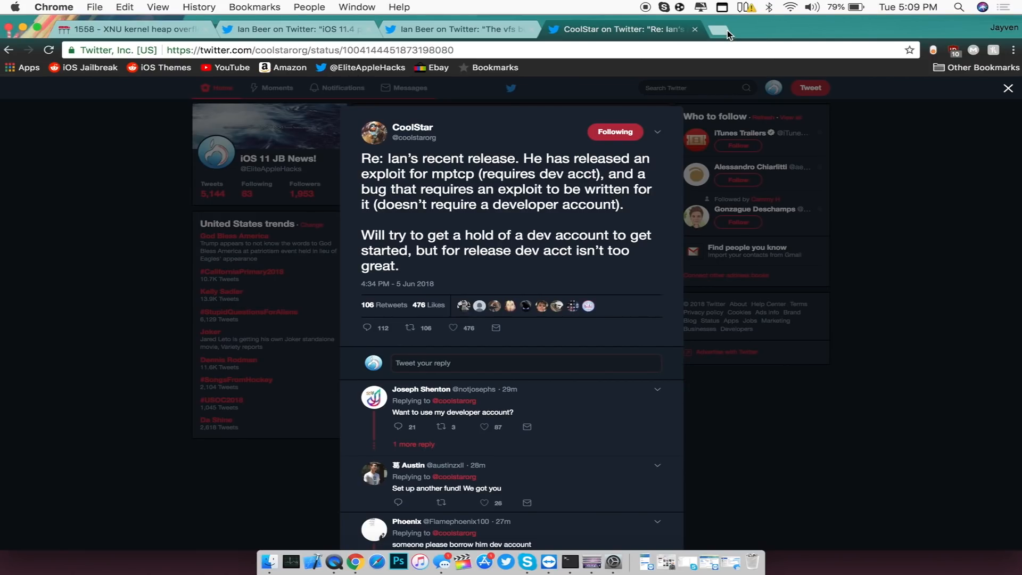